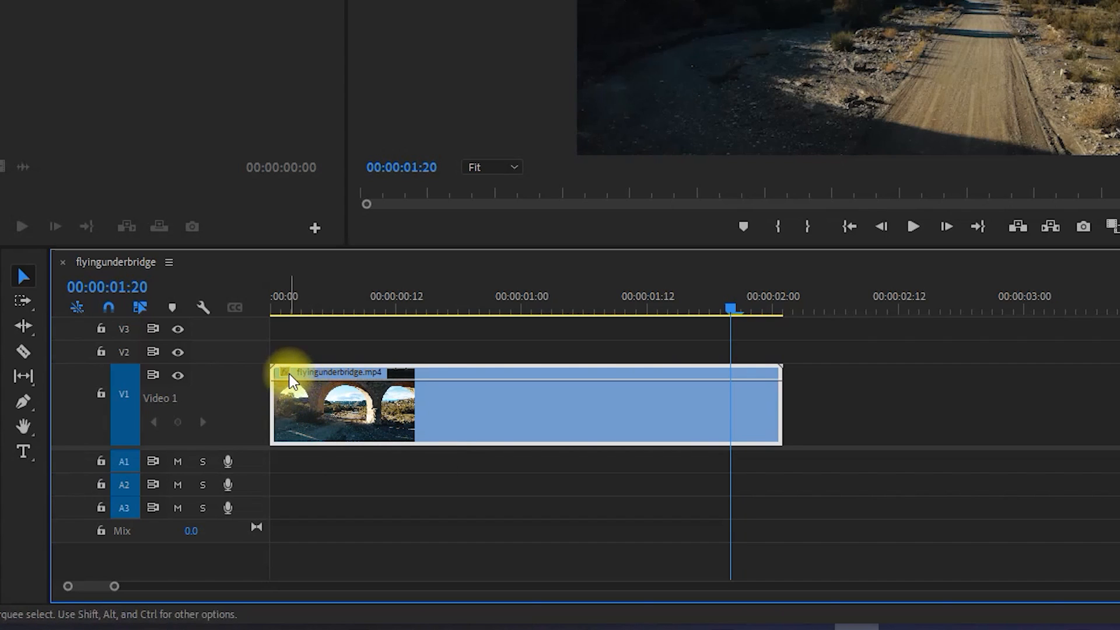
Step: Show the flyingunderbridge clip's Time Remapping > Speed keyframe display
right_click(289, 379)
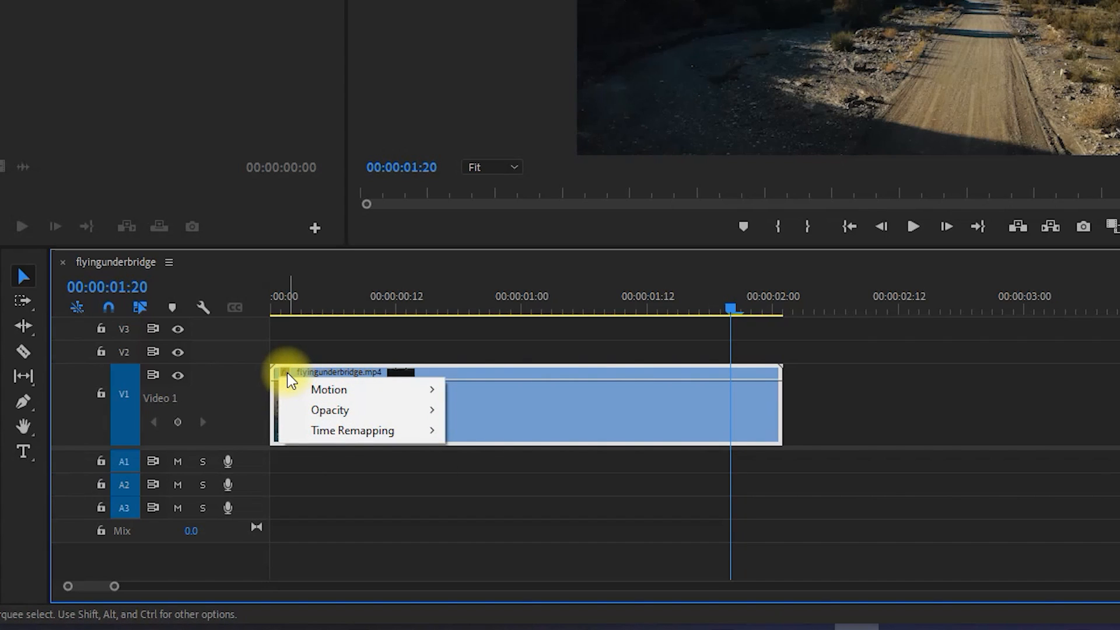
mouse_move(348, 409)
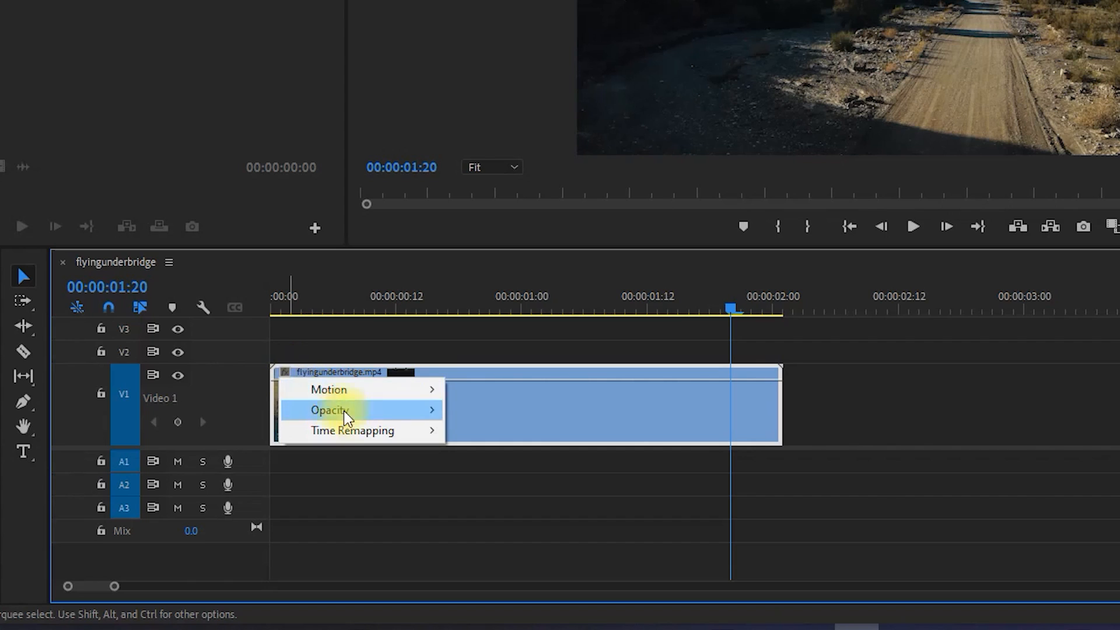
mouse_move(352, 430)
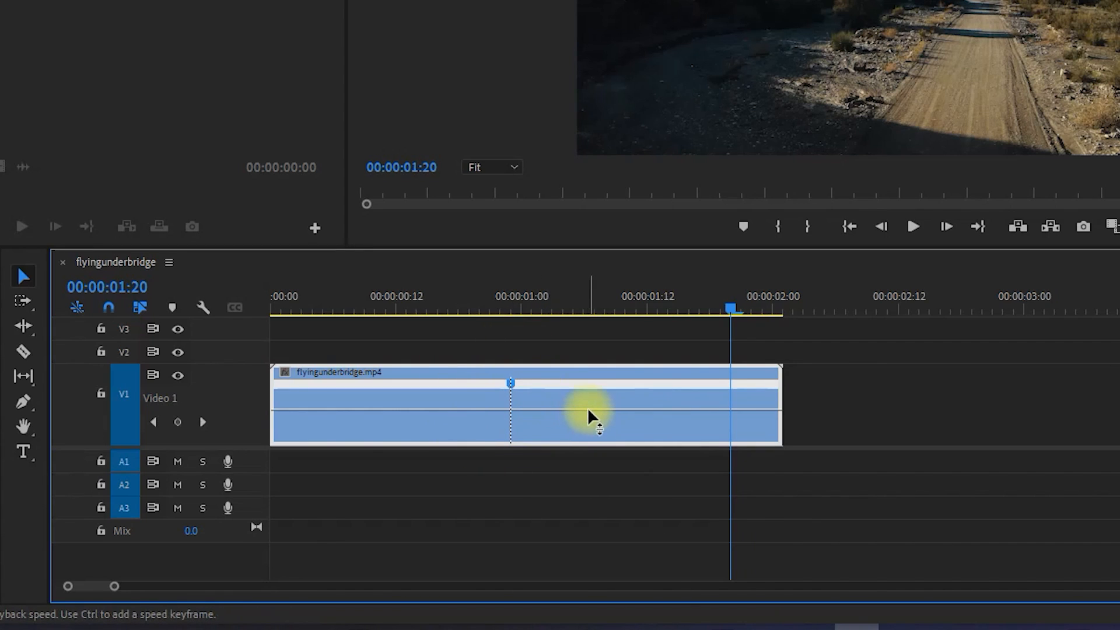
Step: Pull the speed rubber band down and slide the speed keyframe later to ramp toward 50%
drag(592, 425, 592, 411)
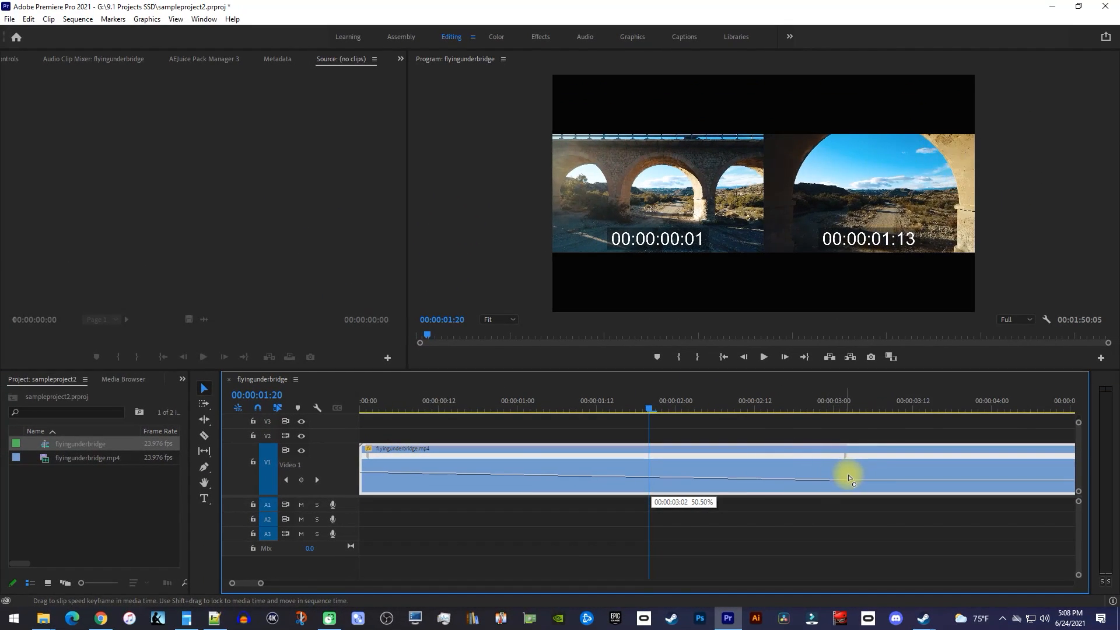
drag(849, 477, 942, 483)
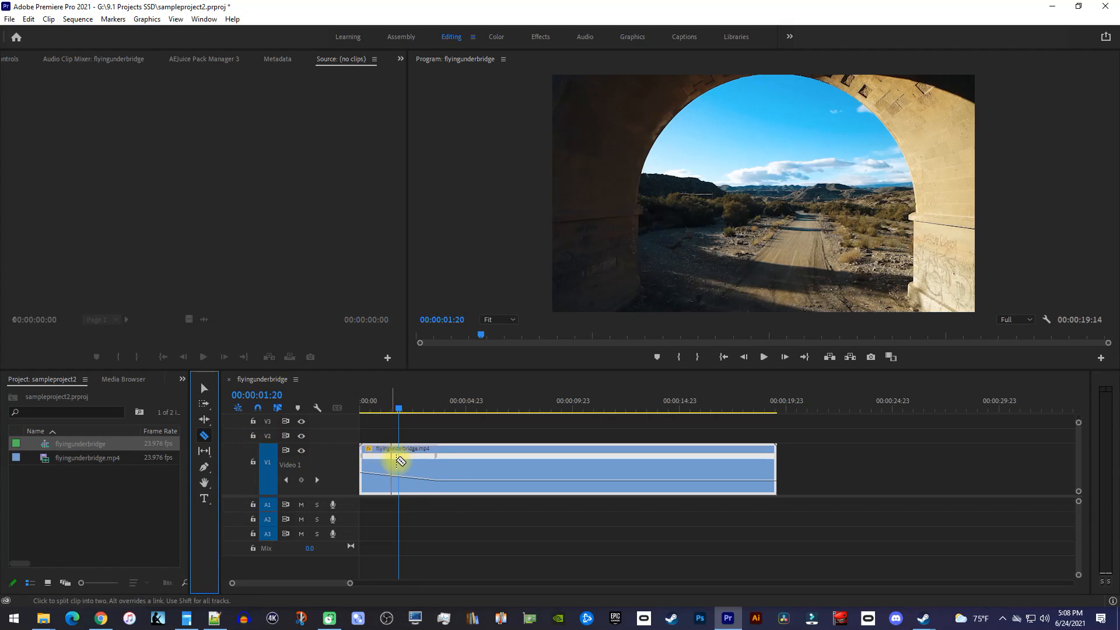
Step: Razor-cut the slowed clip and delete everything after its opening few seconds
click(400, 461)
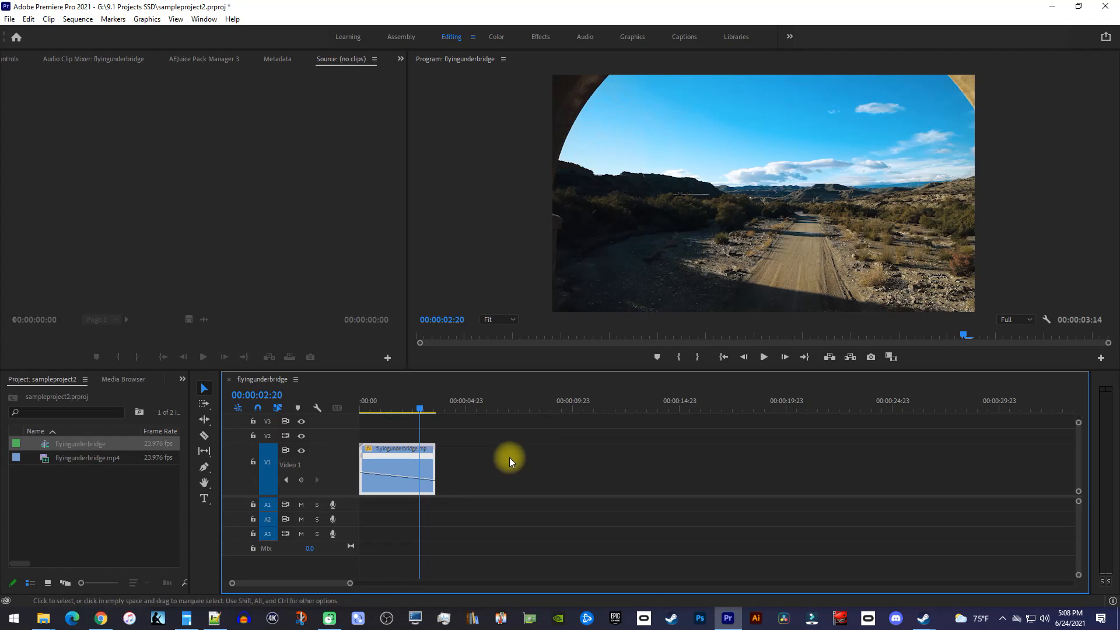
Step: Set the trimmed clip's Speed/Duration time interpolation to Optical Flow
right_click(397, 468)
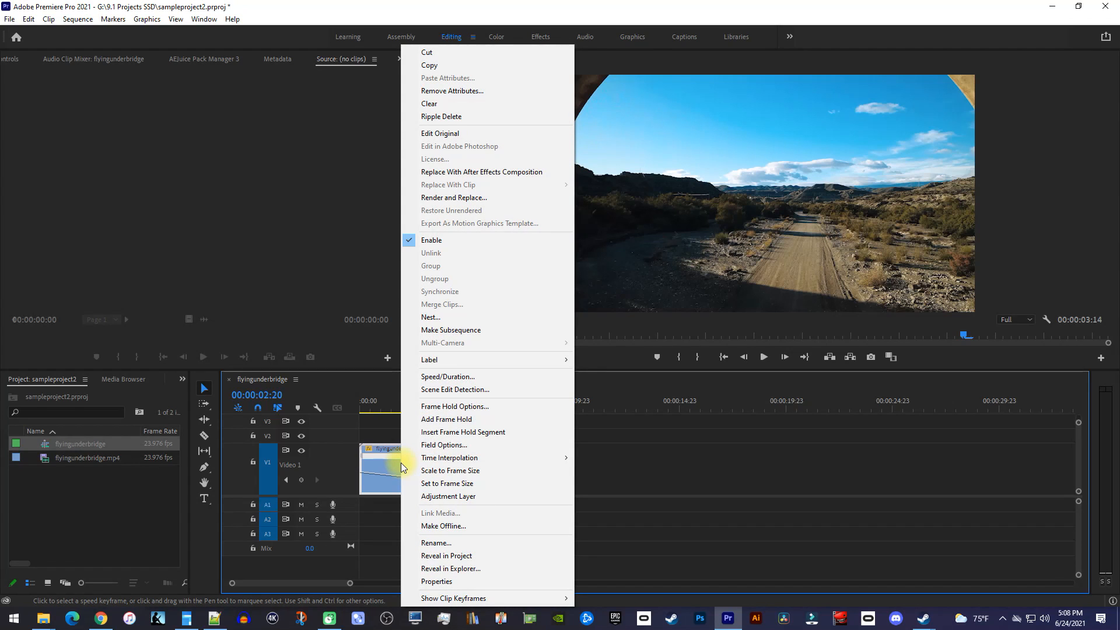
click(448, 376)
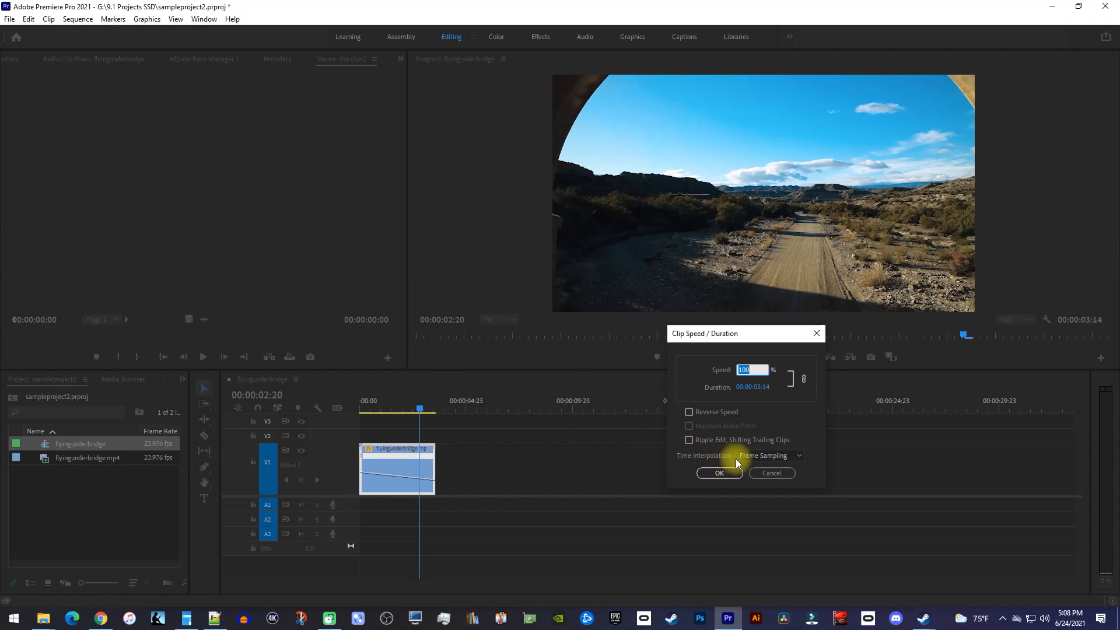
click(770, 455)
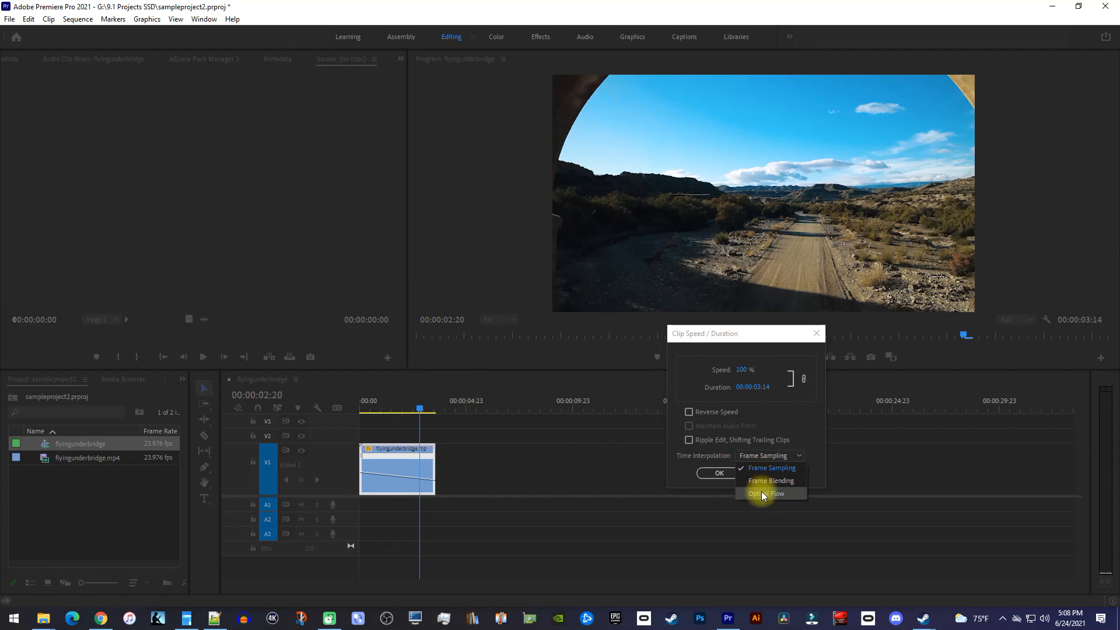
click(768, 494)
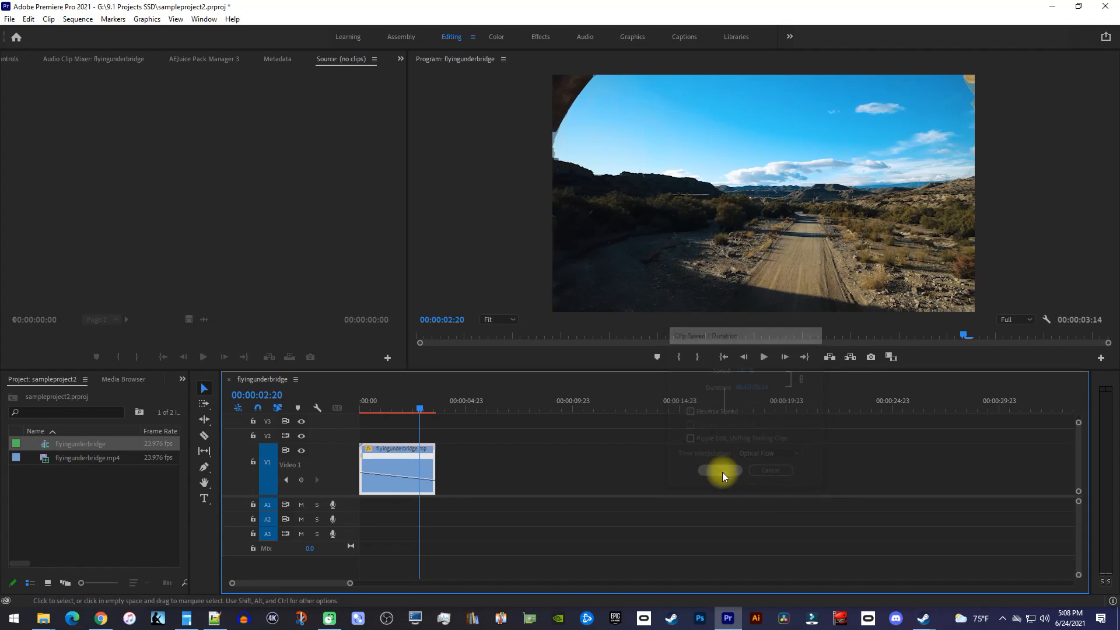
click(719, 471)
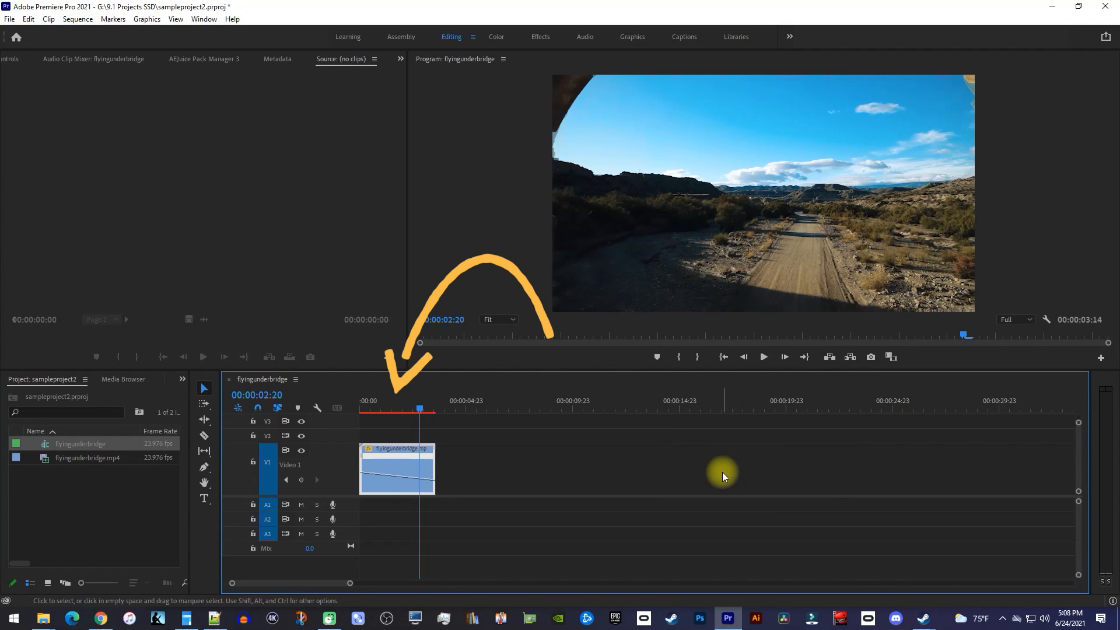
mouse_move(520, 472)
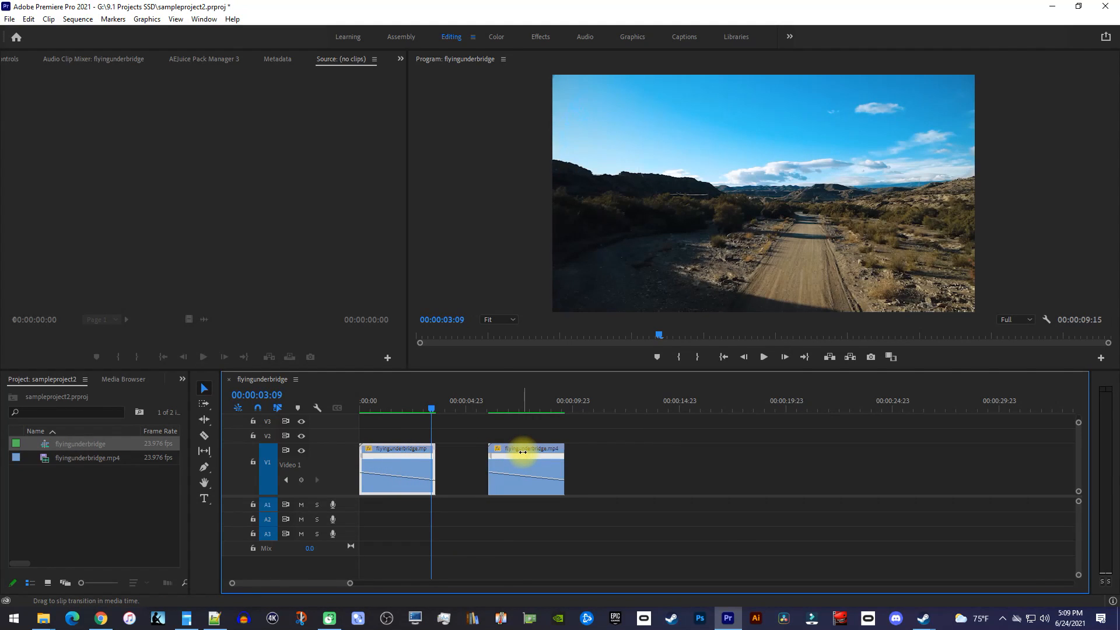
mouse_move(536, 452)
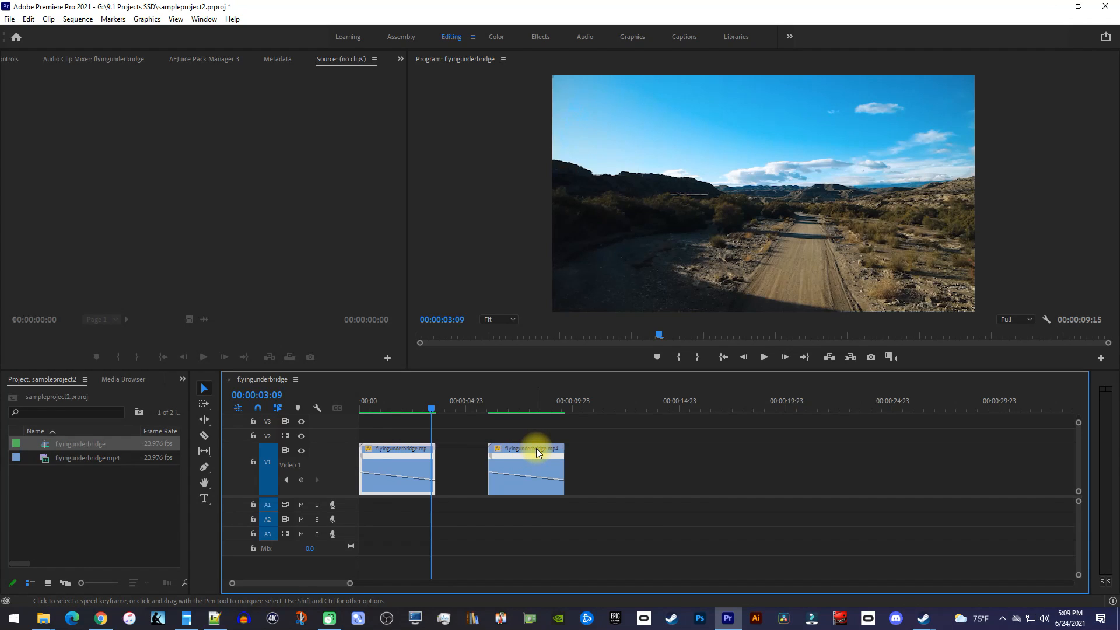
Step: Snap the duplicated flyingunderbridge clip to the end of the first clip
drag(525, 468, 472, 467)
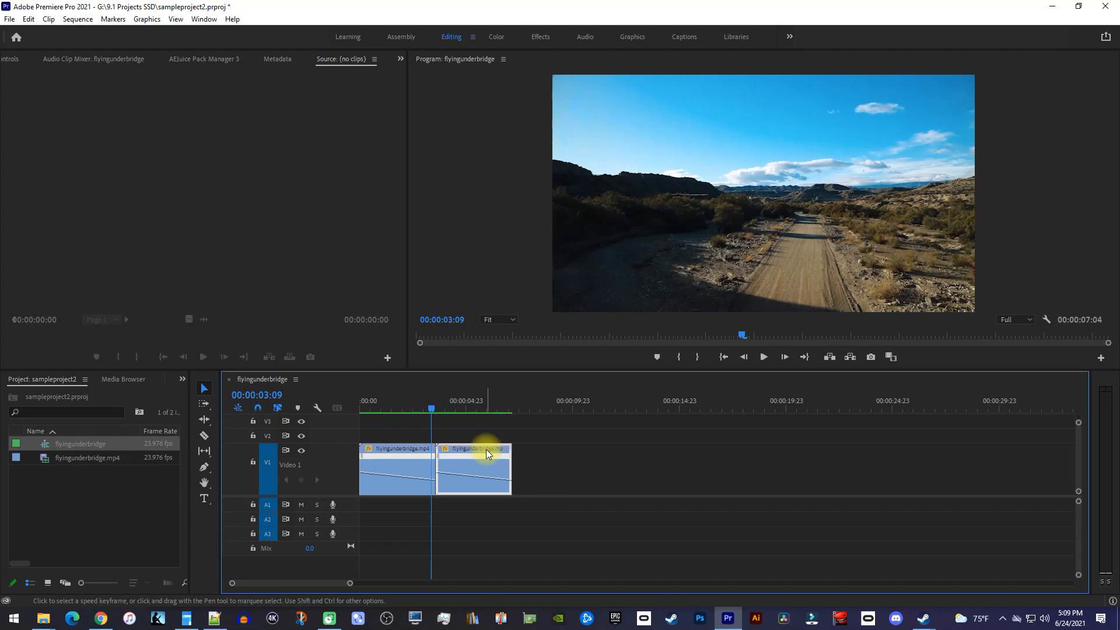
Step: Enable Reverse Speed in the second clip's Speed/Duration settings
right_click(488, 454)
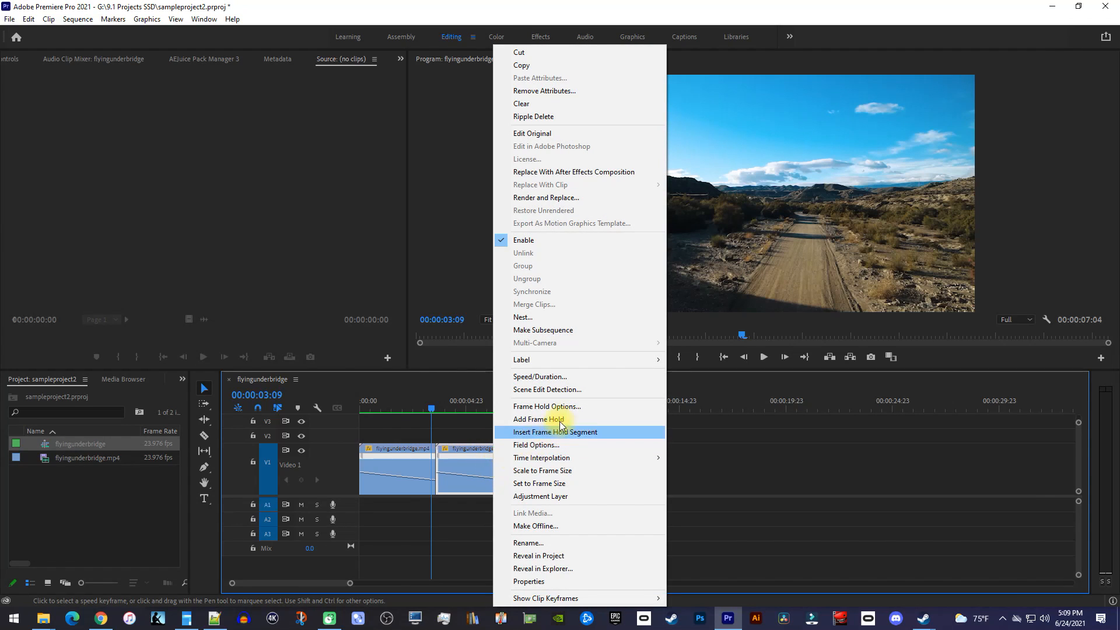
click(541, 377)
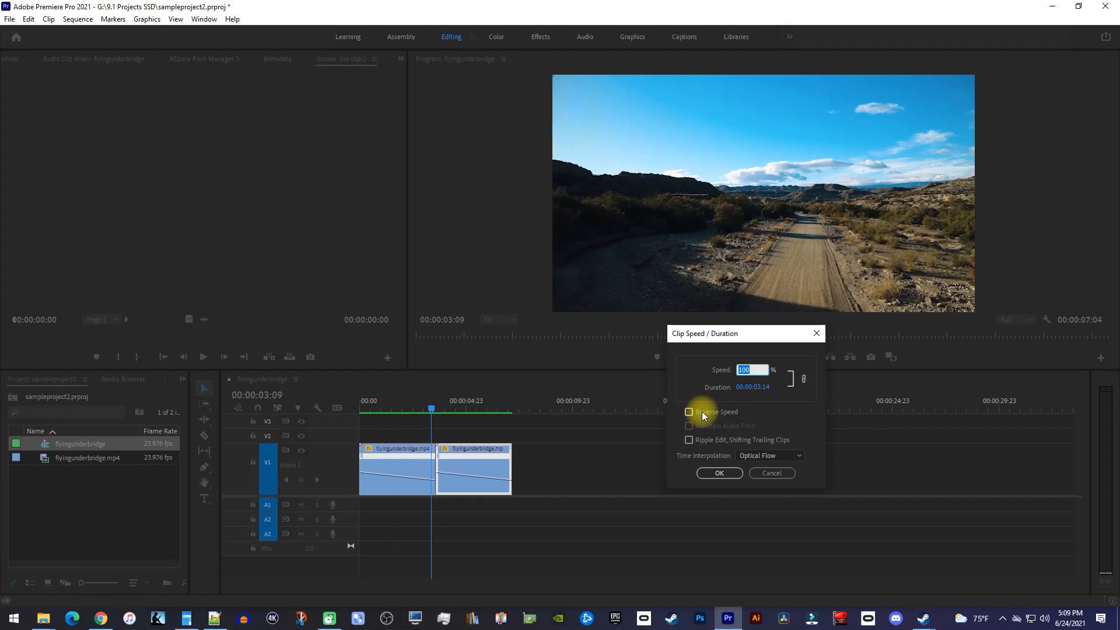
click(690, 411)
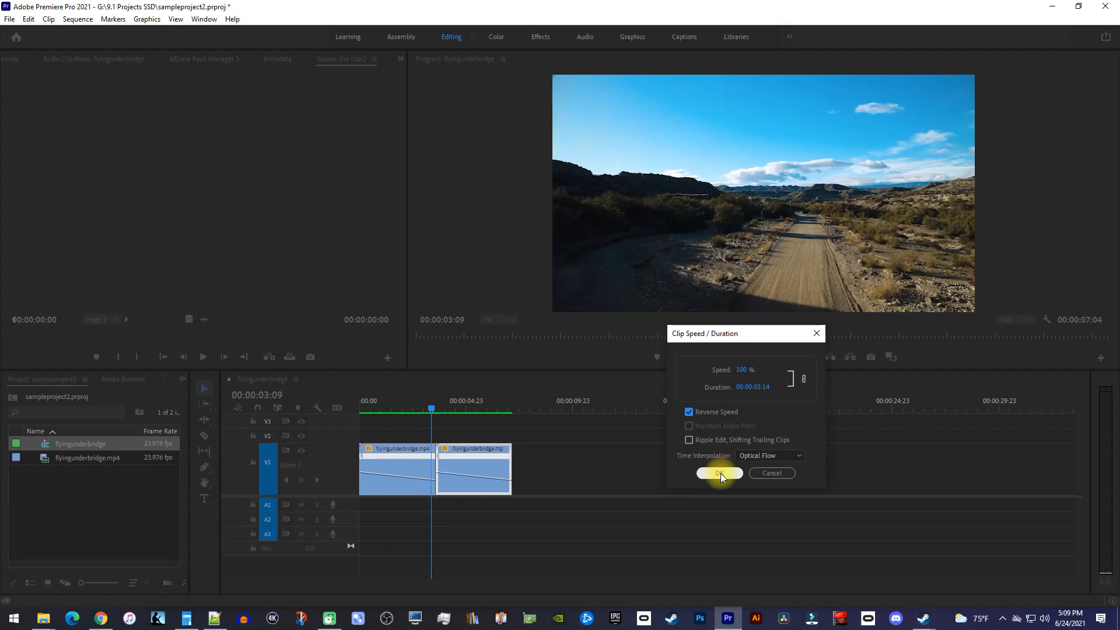
click(718, 474)
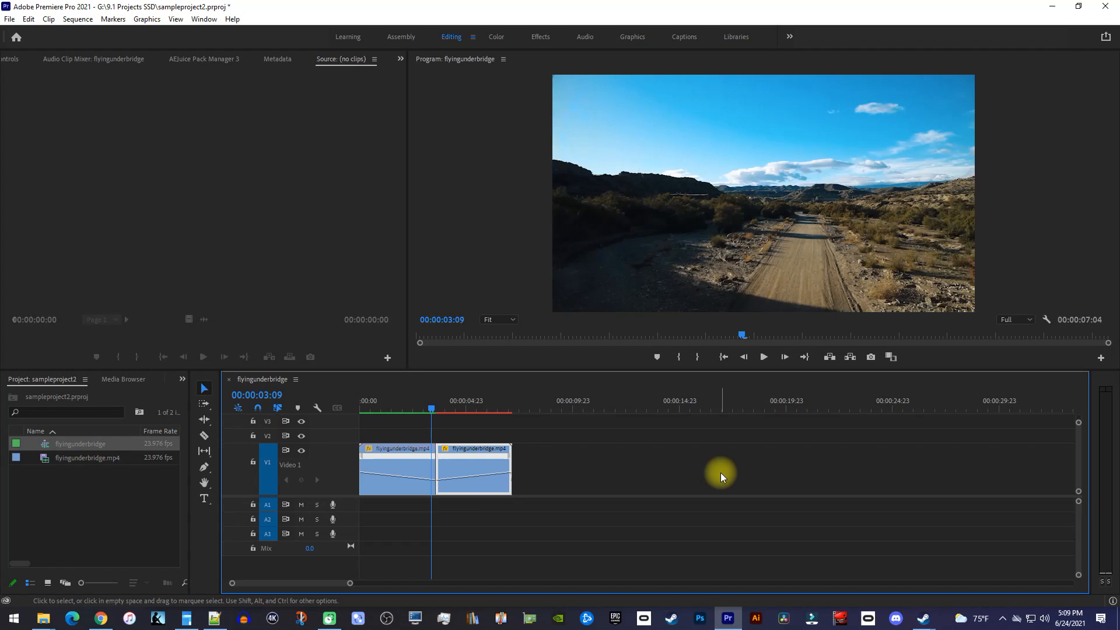